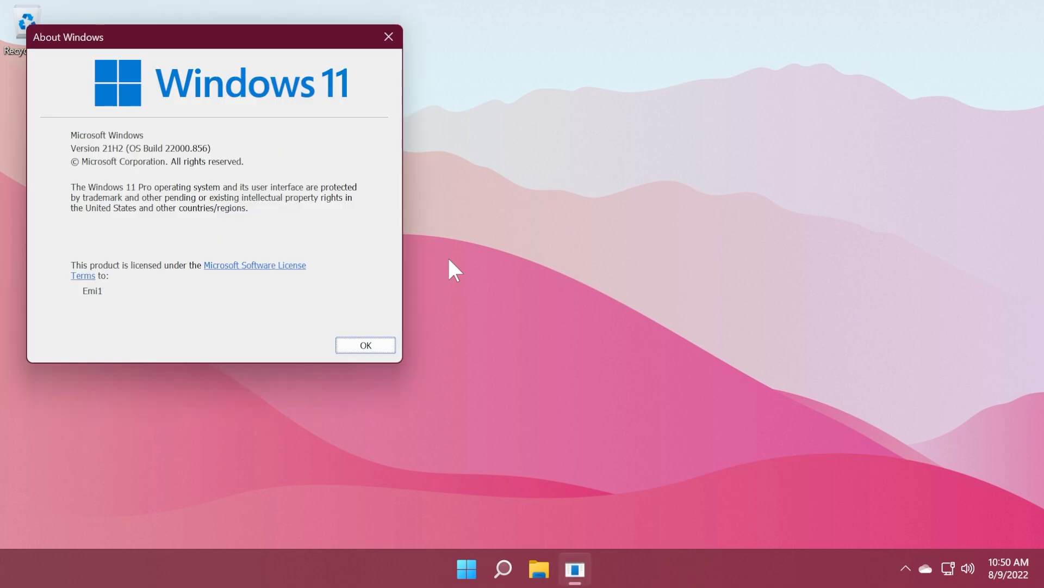
{"action": "mouse_move", "coordinate": [208, 164]}
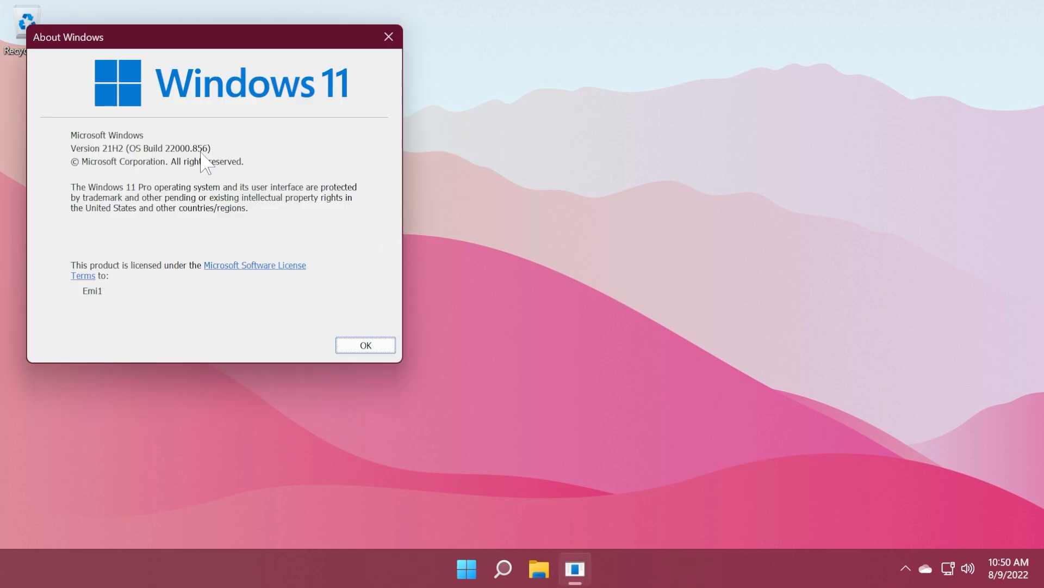
Close the About Windows dialog showing build 22000.856 and open Settings on System.
{"action": "left_click", "coordinate": [365, 344]}
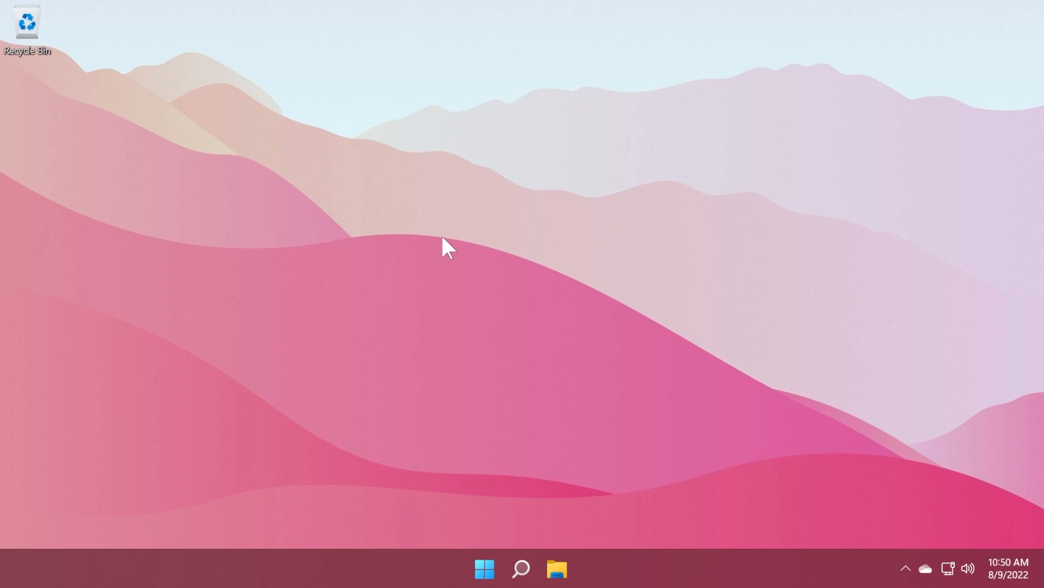
{"action": "mouse_move", "coordinate": [492, 283]}
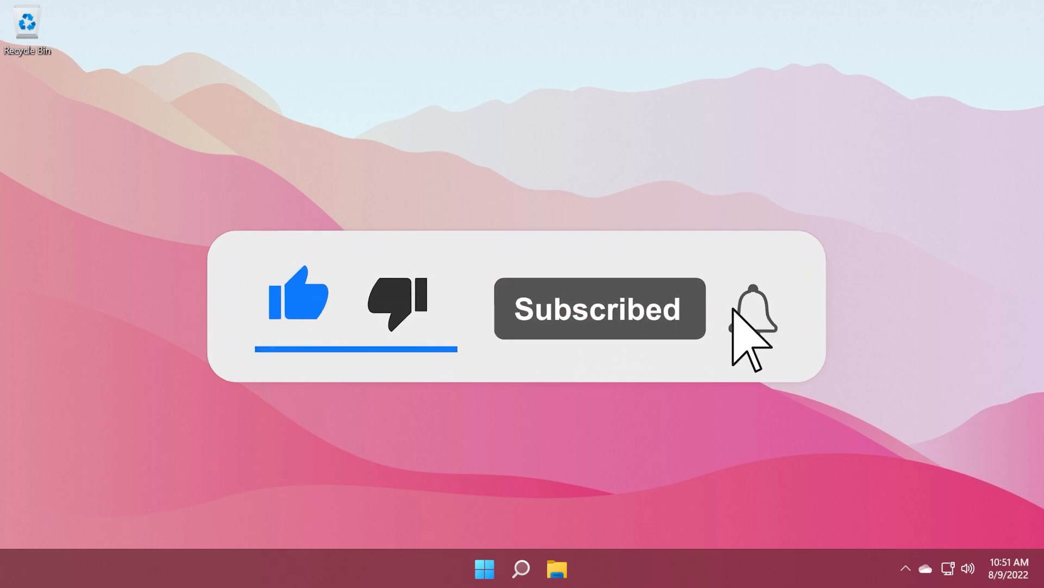
{"action": "left_click", "coordinate": [751, 308]}
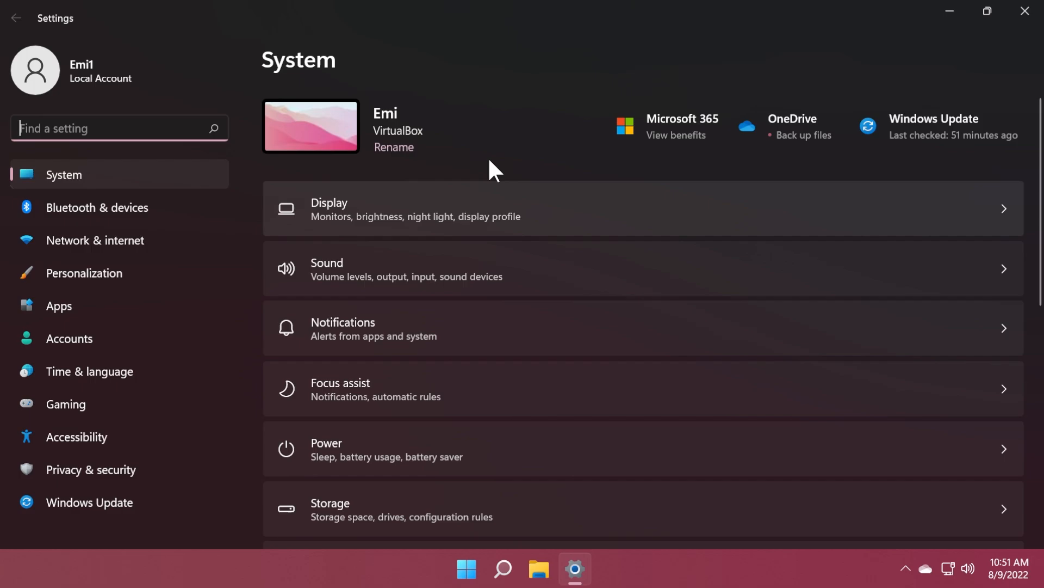
Search 'version' to view Windows specifications, confirming OS build 22000.856, then close Settings.
{"action": "type", "text": "version"}
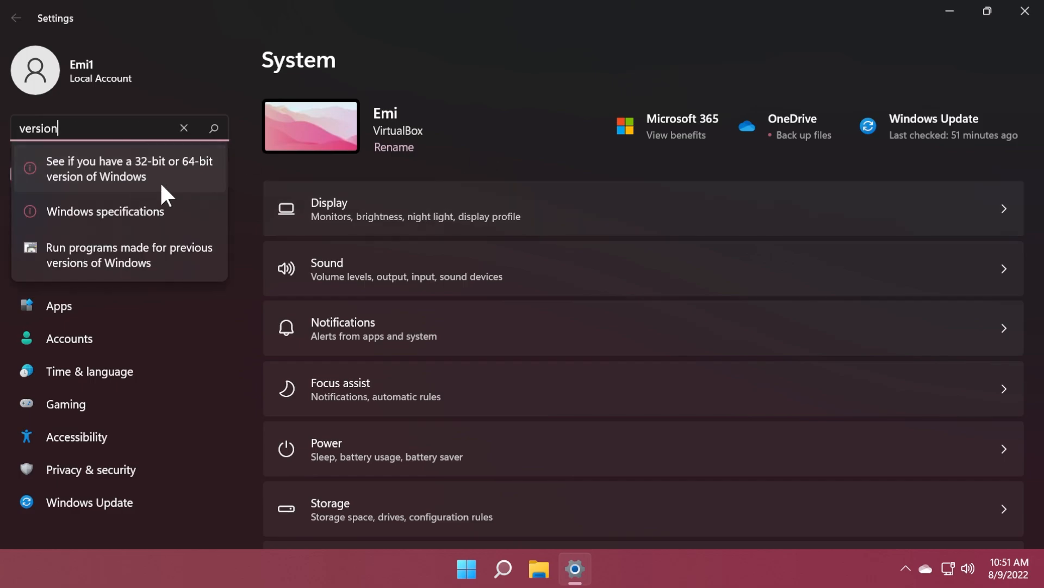
{"action": "left_click", "coordinate": [105, 214]}
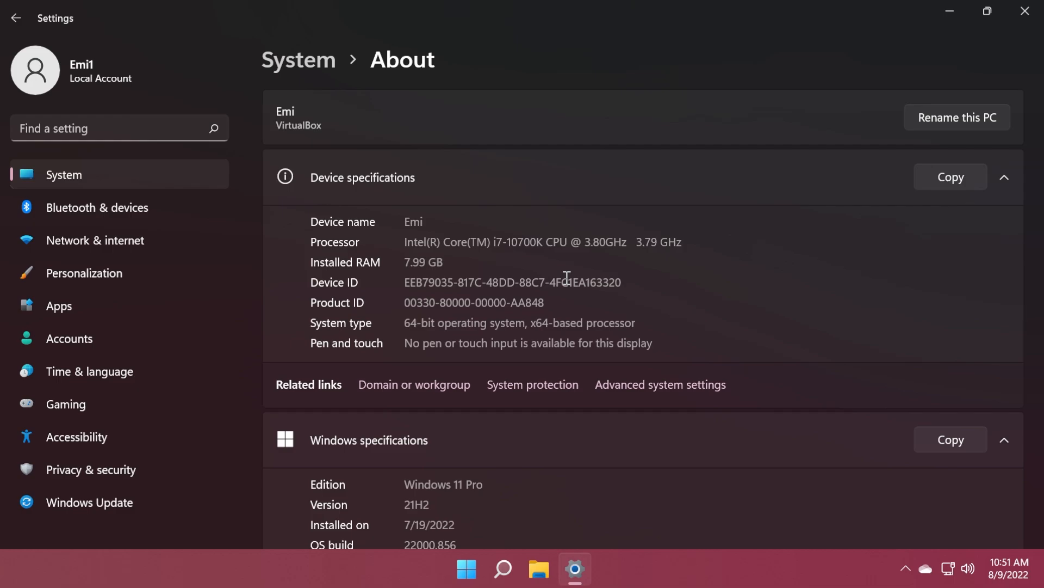
{"action": "scroll", "scroll_direction": "down", "scroll_amount": 3}
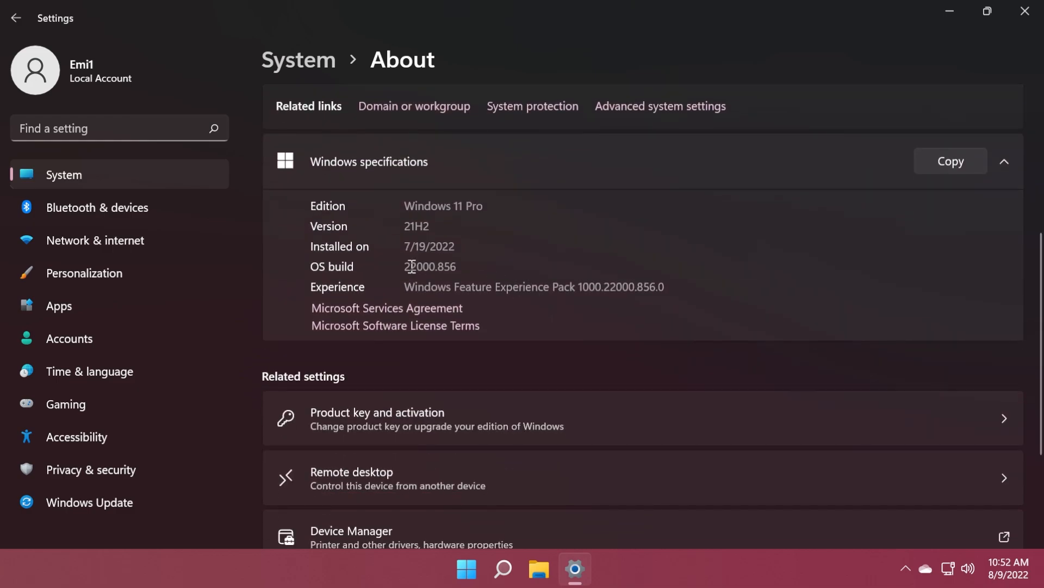
{"action": "double_click", "coordinate": [440, 270]}
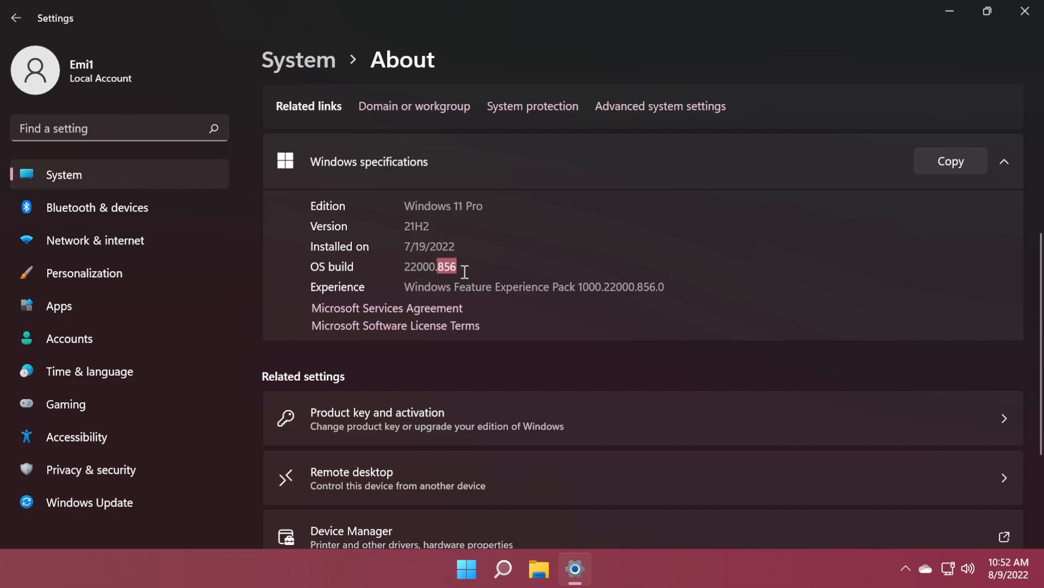
{"action": "left_click", "coordinate": [1025, 11]}
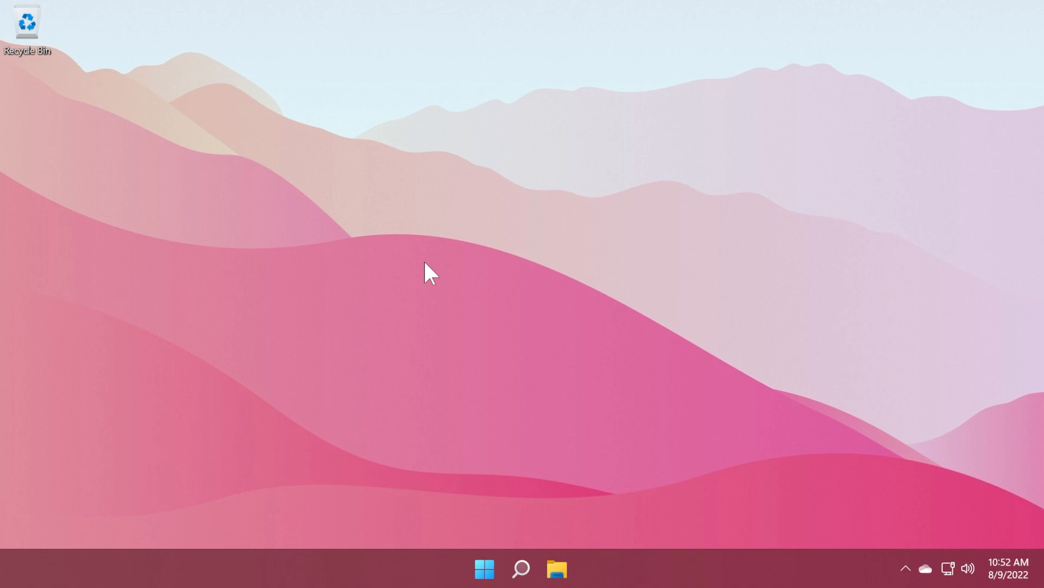
{"action": "mouse_move", "coordinate": [445, 392]}
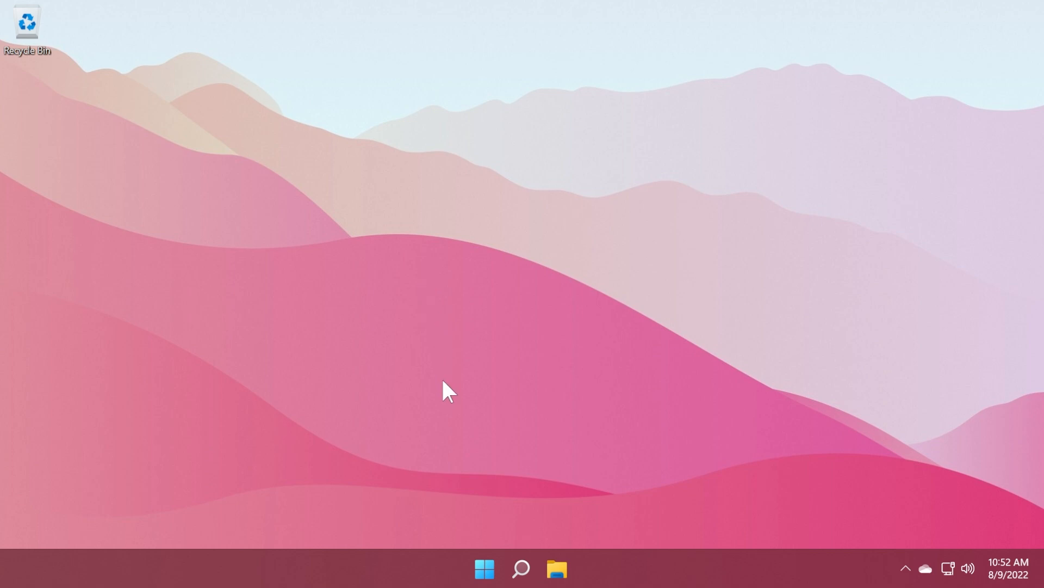
Open the Start menu showing pinned apps and recommended items.
{"action": "left_click", "coordinate": [484, 568]}
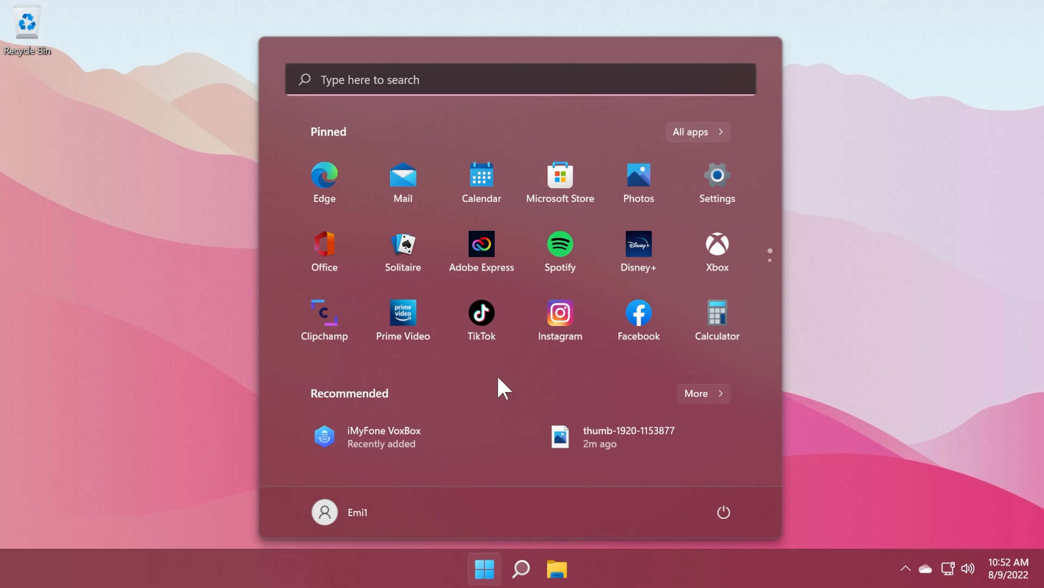
{"action": "mouse_move", "coordinate": [525, 376]}
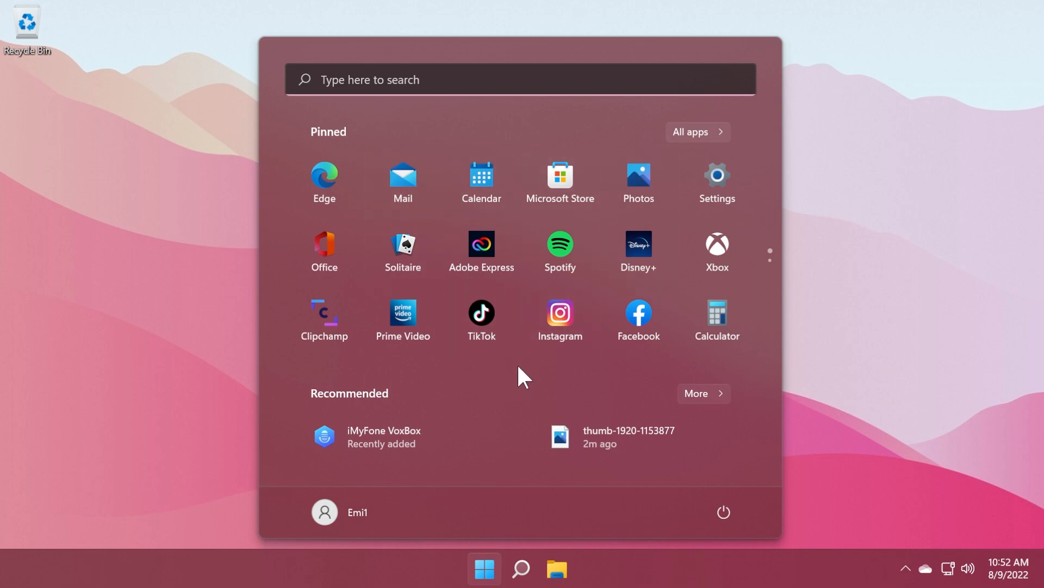
{"action": "mouse_move", "coordinate": [514, 383]}
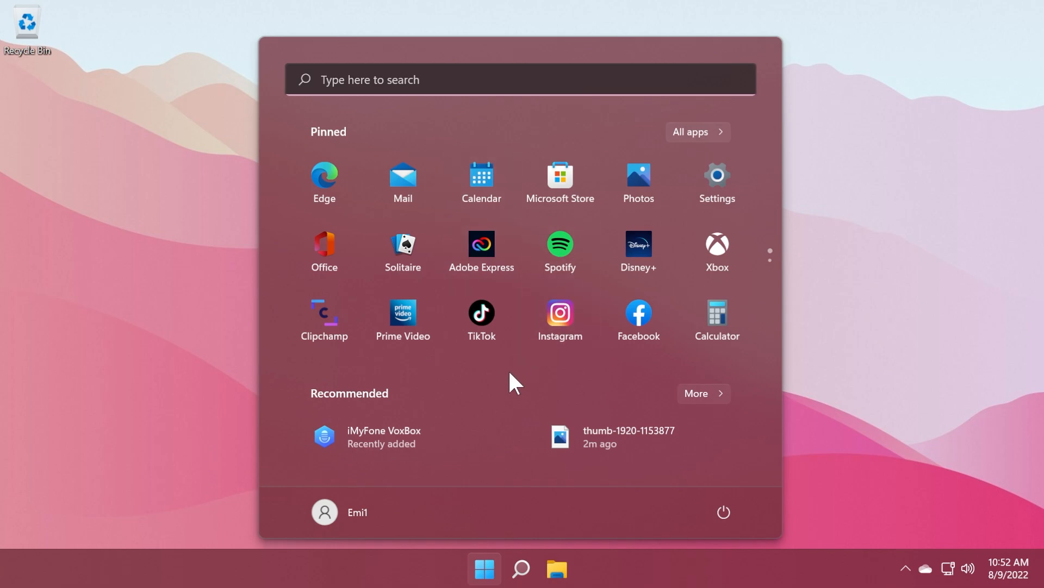
{"action": "mouse_move", "coordinate": [487, 556]}
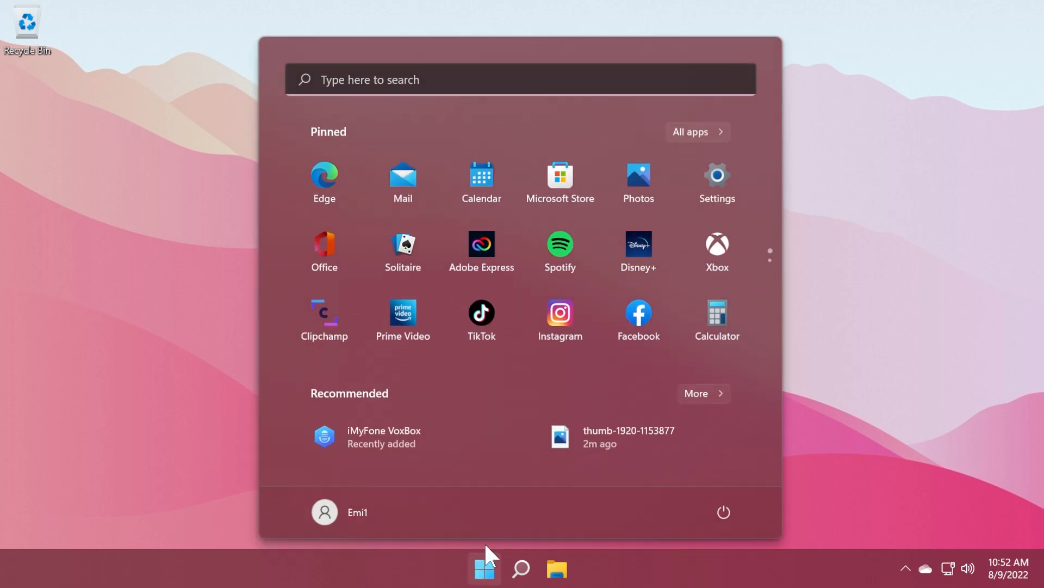
Dismiss the Start menu to return to the empty desktop.
{"action": "left_click", "coordinate": [484, 568]}
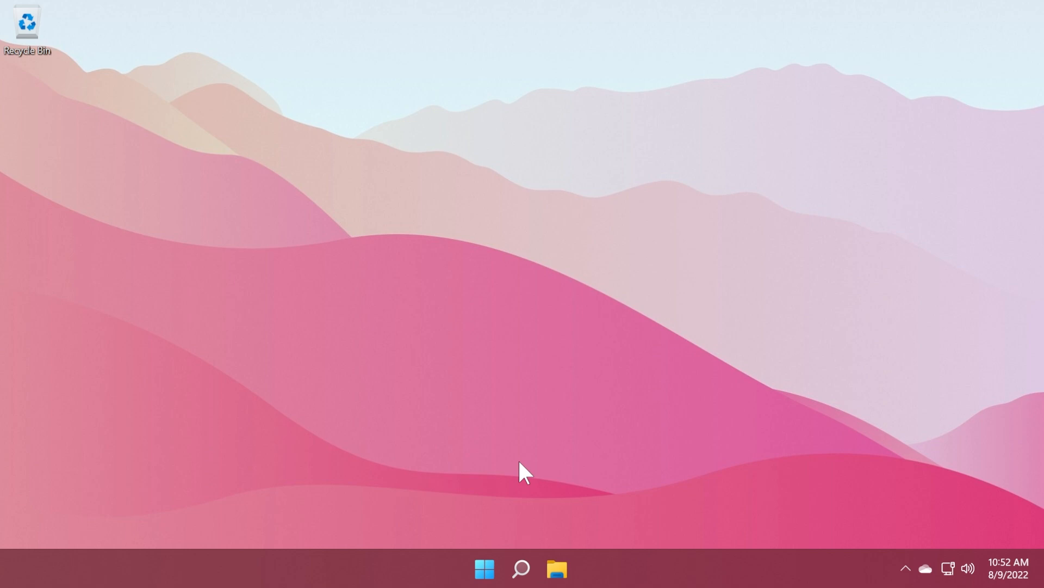
{"action": "mouse_move", "coordinate": [536, 500]}
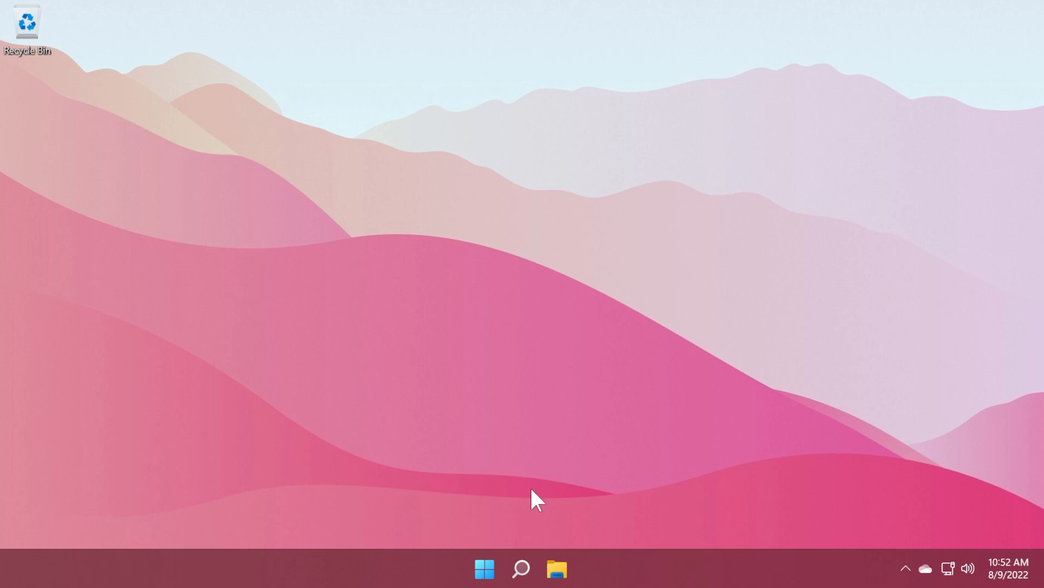
{"action": "mouse_move", "coordinate": [499, 318]}
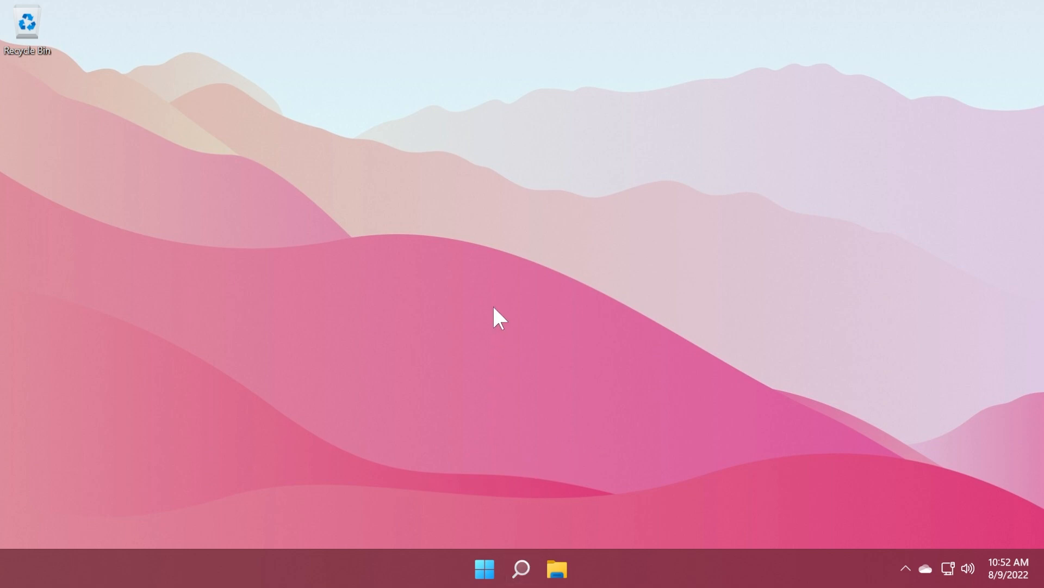
{"action": "mouse_move", "coordinate": [498, 325]}
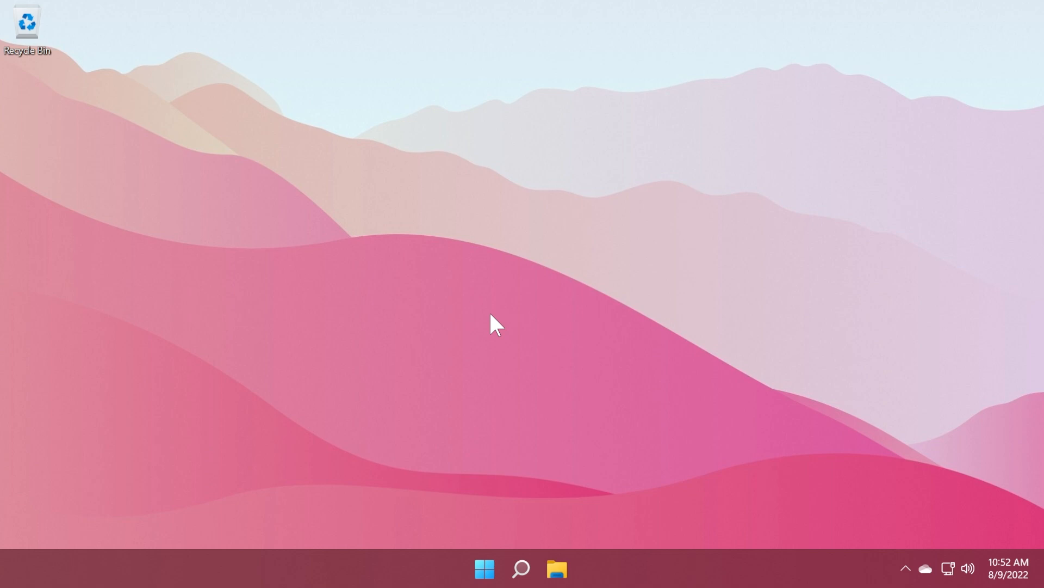
{"action": "mouse_move", "coordinate": [501, 333]}
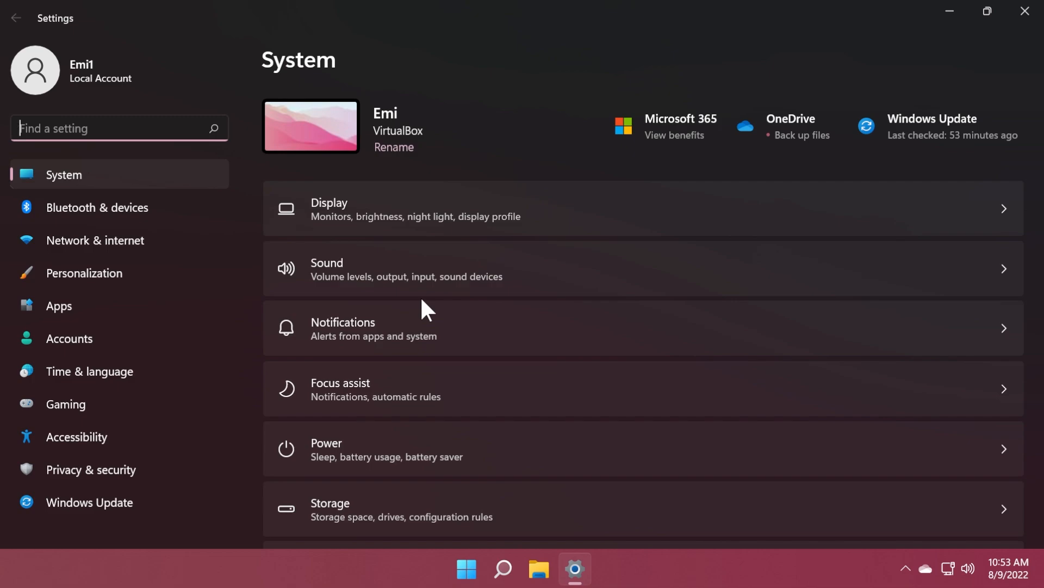
{"action": "mouse_move", "coordinate": [510, 157]}
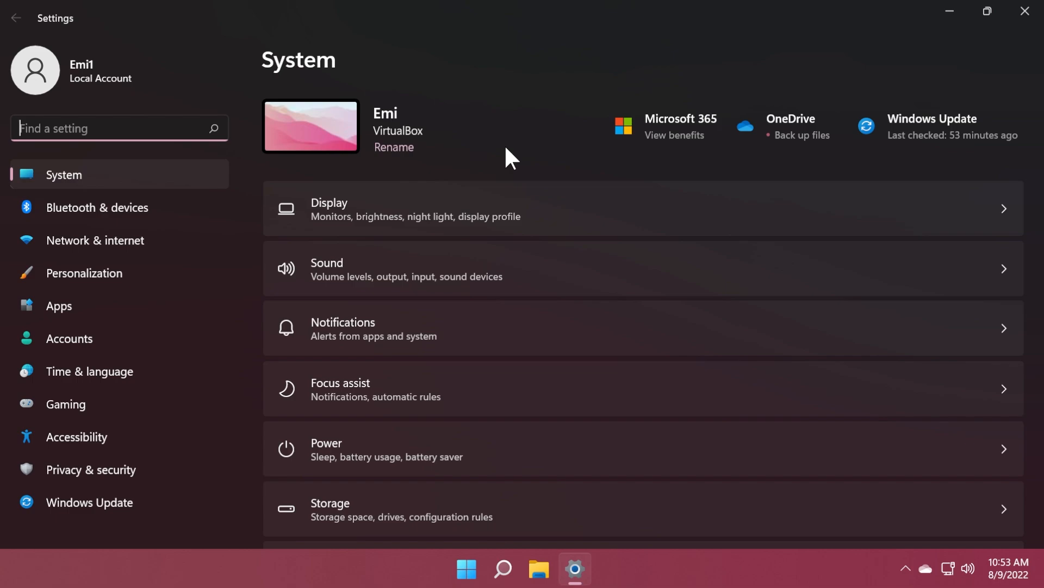
{"action": "mouse_move", "coordinate": [1027, 12]}
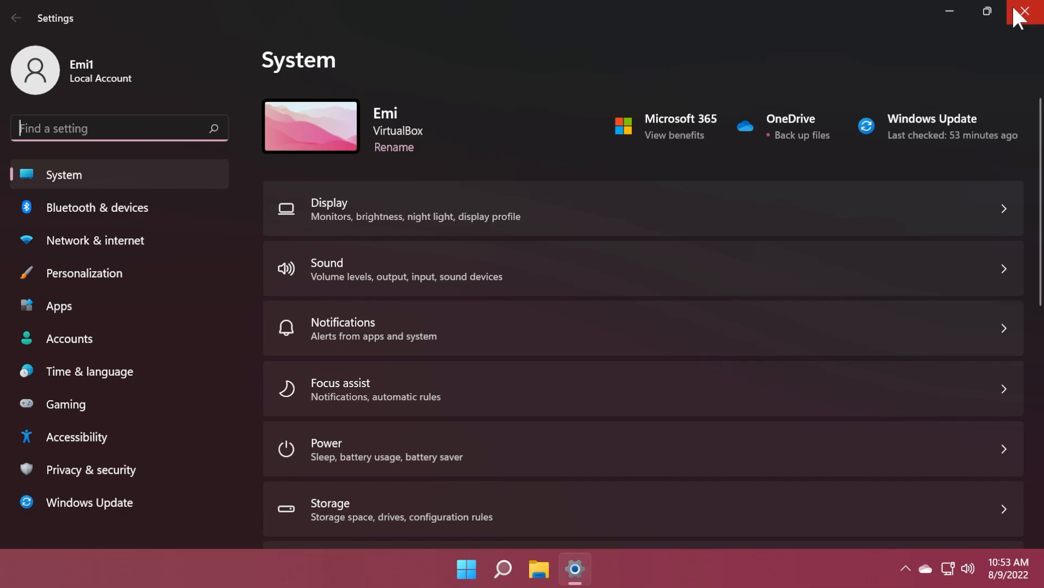
Close the Settings window.
{"action": "left_click", "coordinate": [1027, 12]}
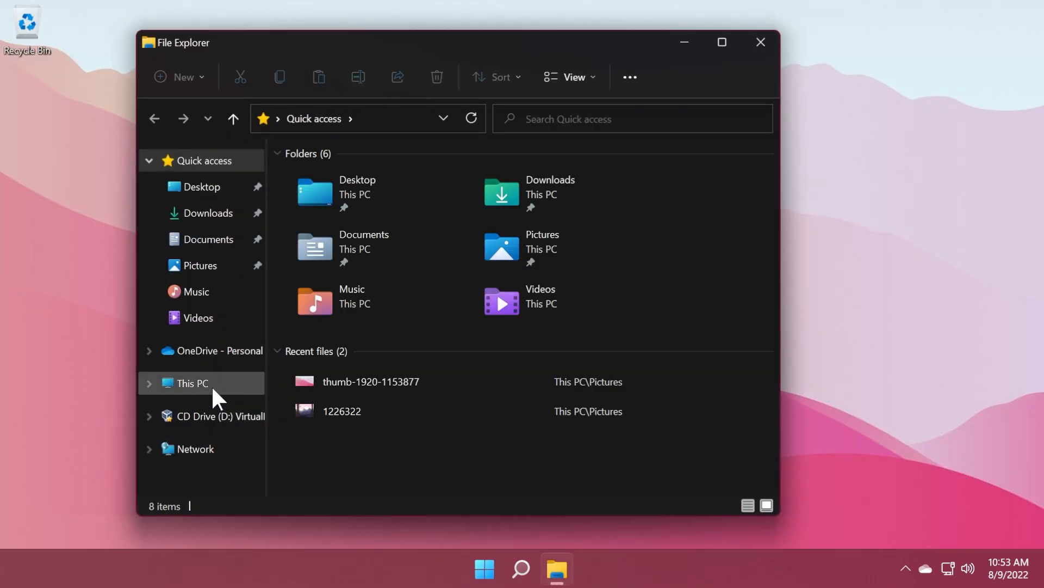
Show This PC's folders and drives, then close File Explorer.
{"action": "left_click", "coordinate": [192, 383]}
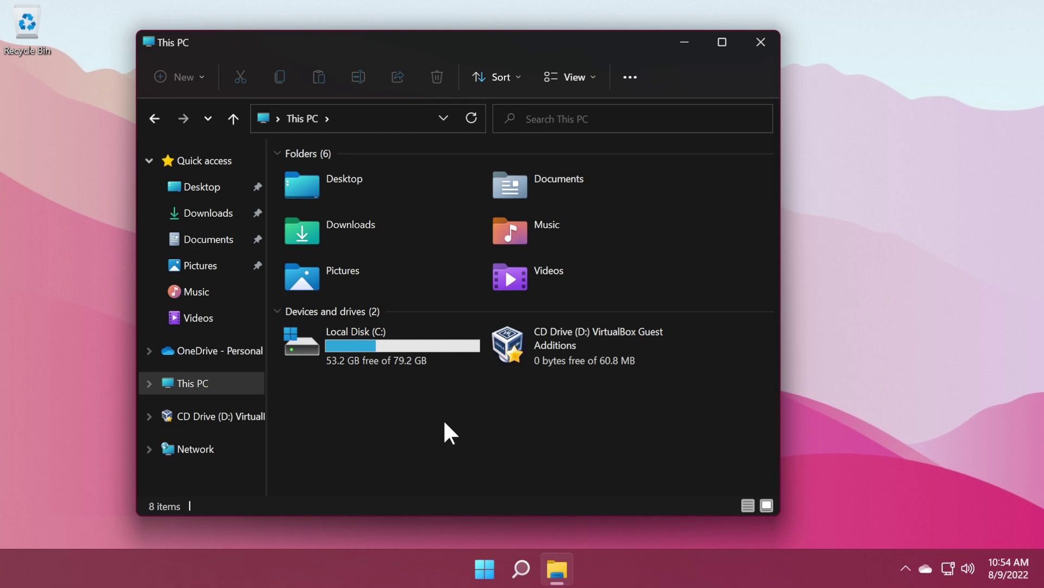
{"action": "left_click", "coordinate": [759, 42]}
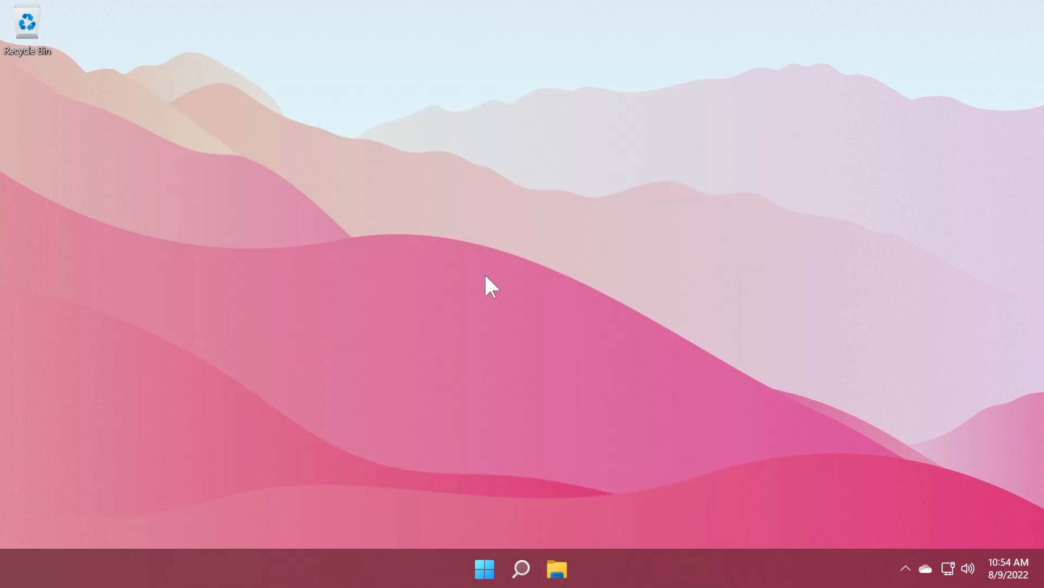
{"action": "mouse_move", "coordinate": [483, 290]}
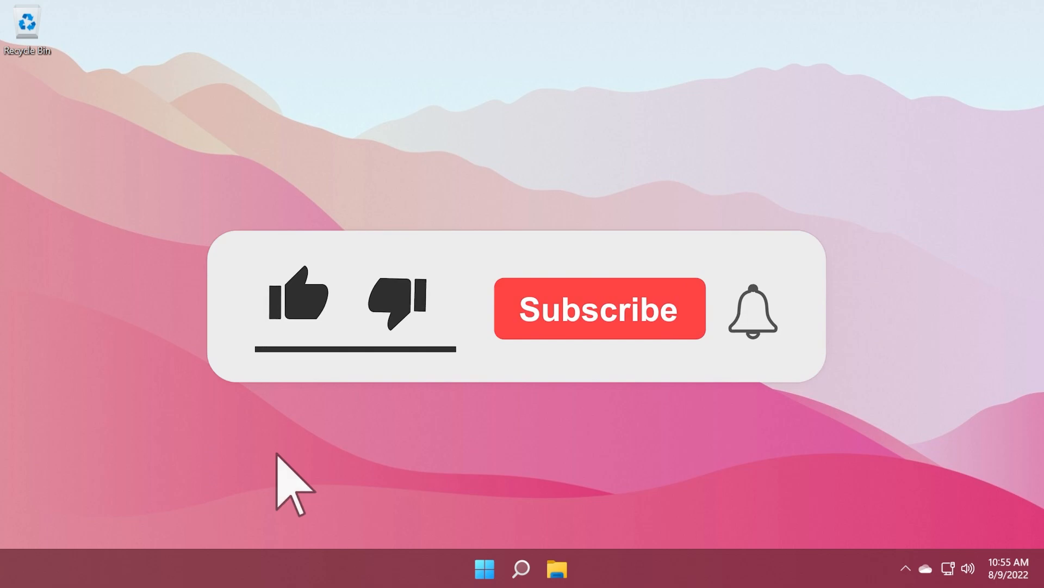
{"action": "left_click", "coordinate": [297, 297]}
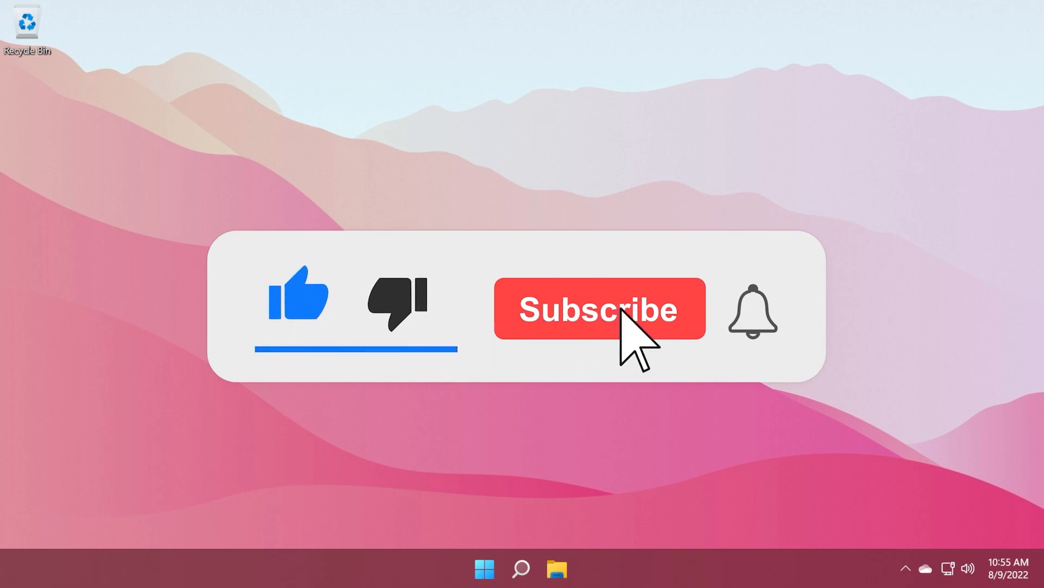
{"action": "left_click", "coordinate": [597, 308]}
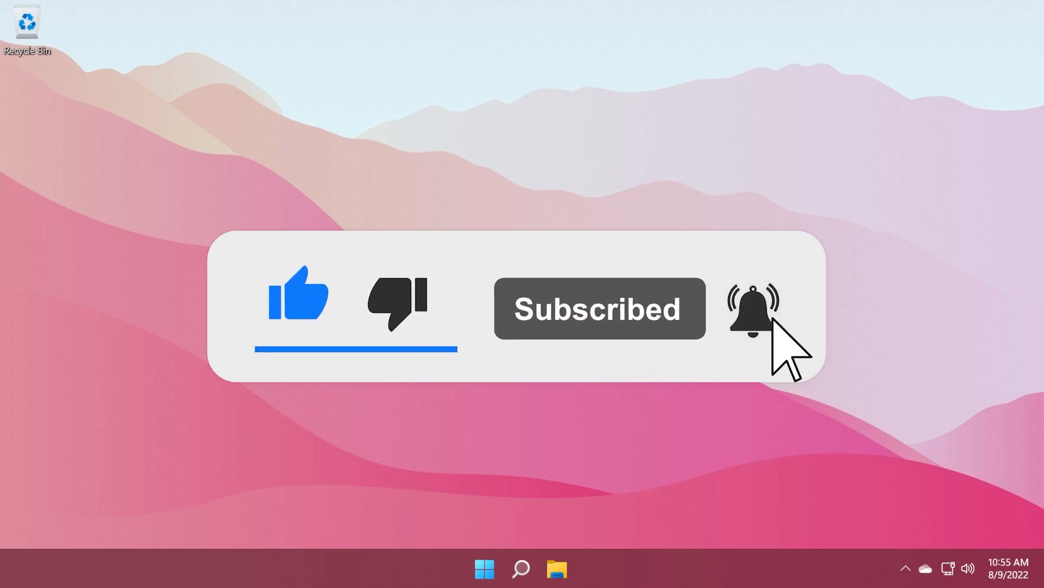